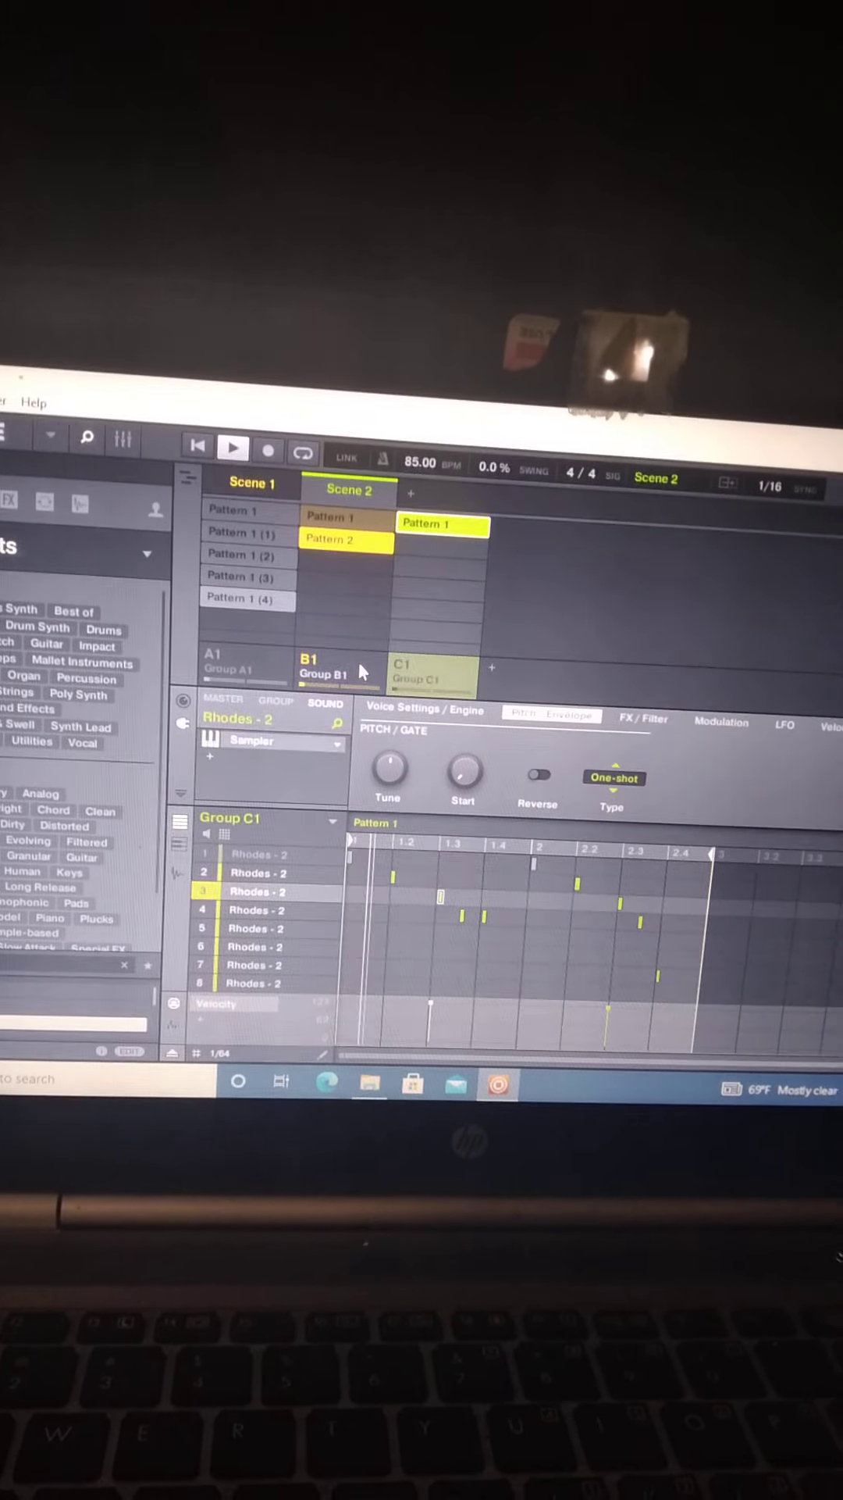
Select group B1 so the bass line's Pattern 2 notes show in the editor
click(316, 672)
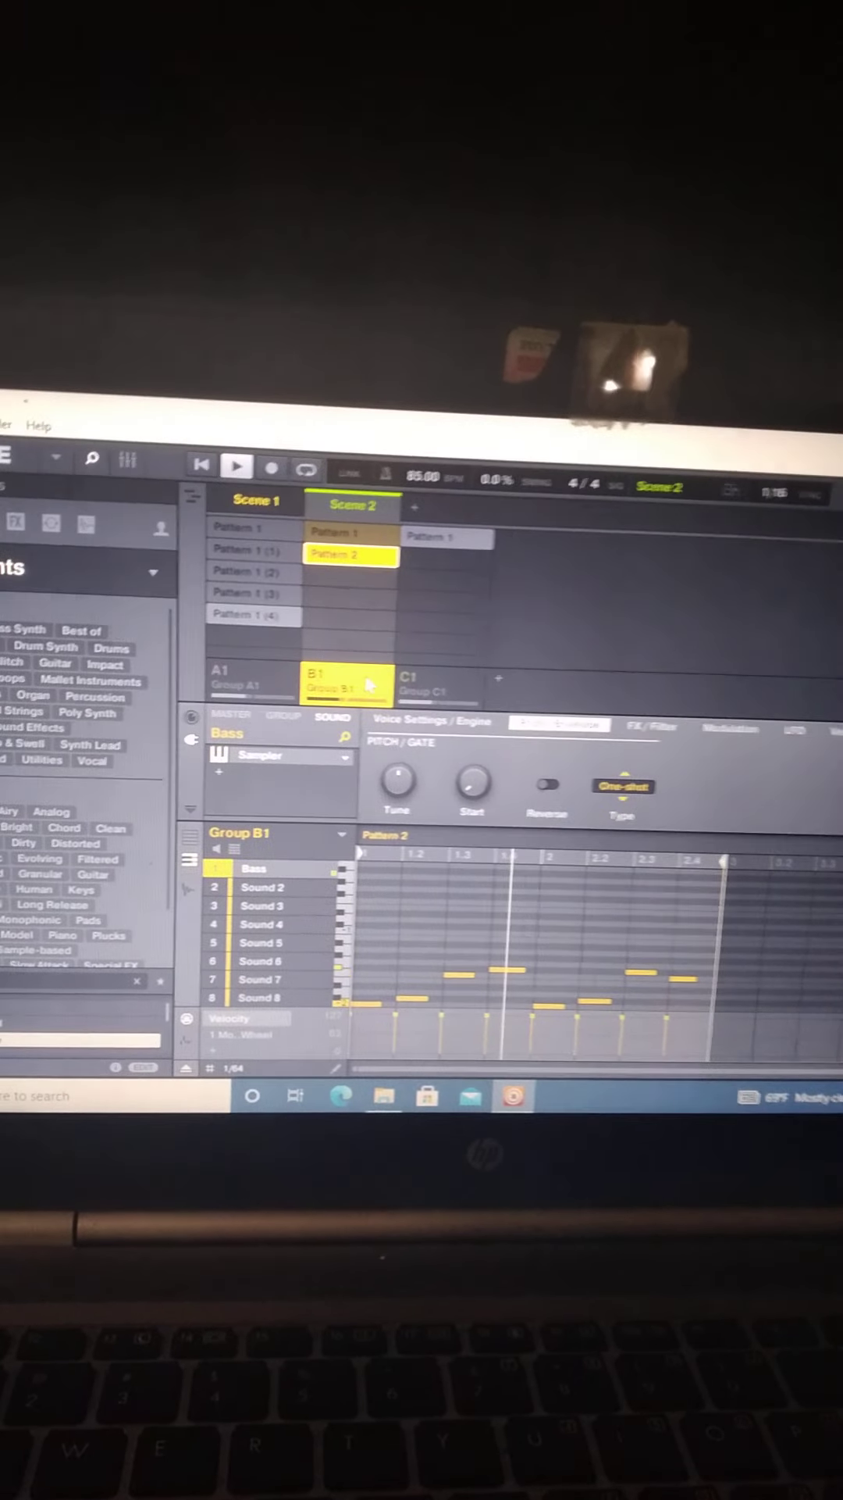